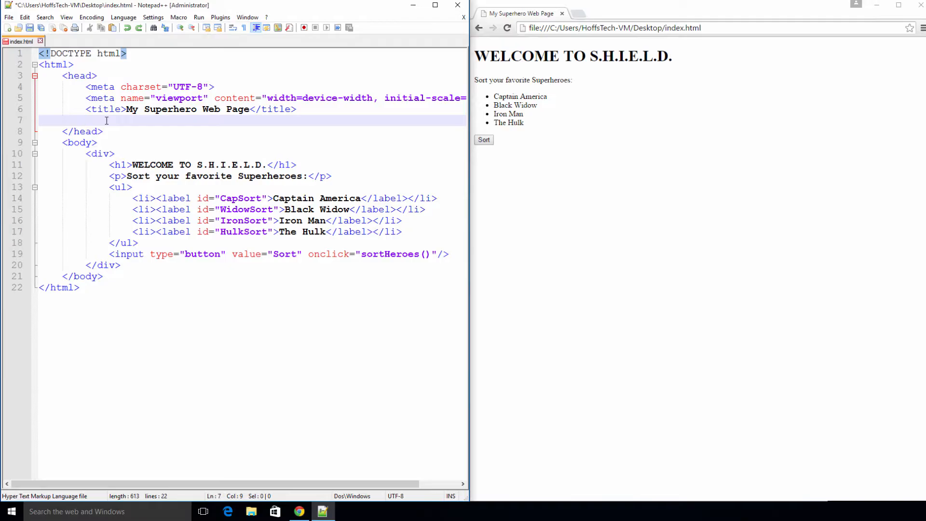
Insert an empty <style></style> block in the head below the page title
text(<style>)
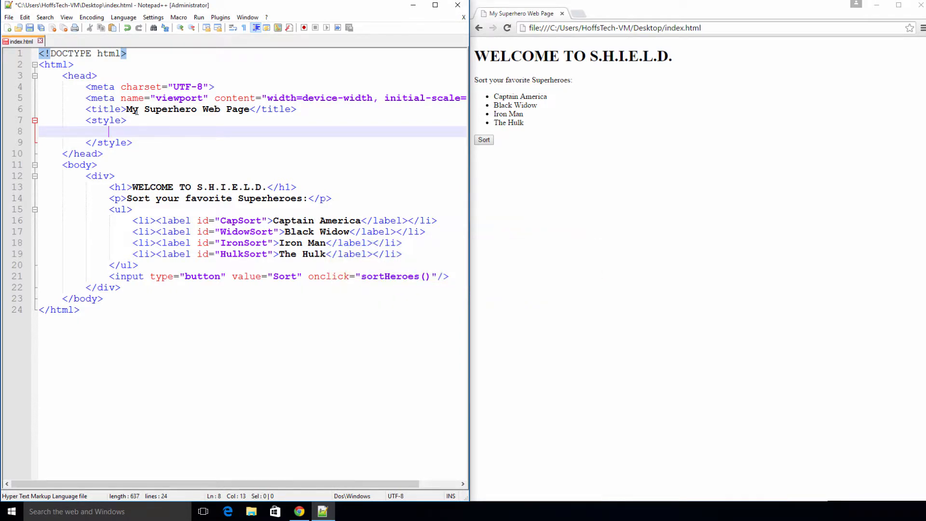
Write the body rule (padding, Lato 15px light text, #2b3e50 background, zero margin) and save
text(body{)
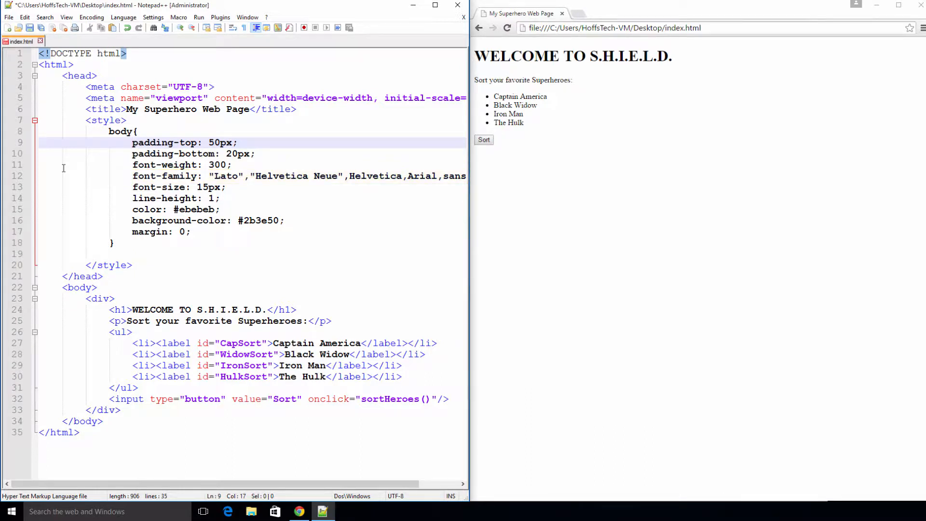
double_click(178, 187)
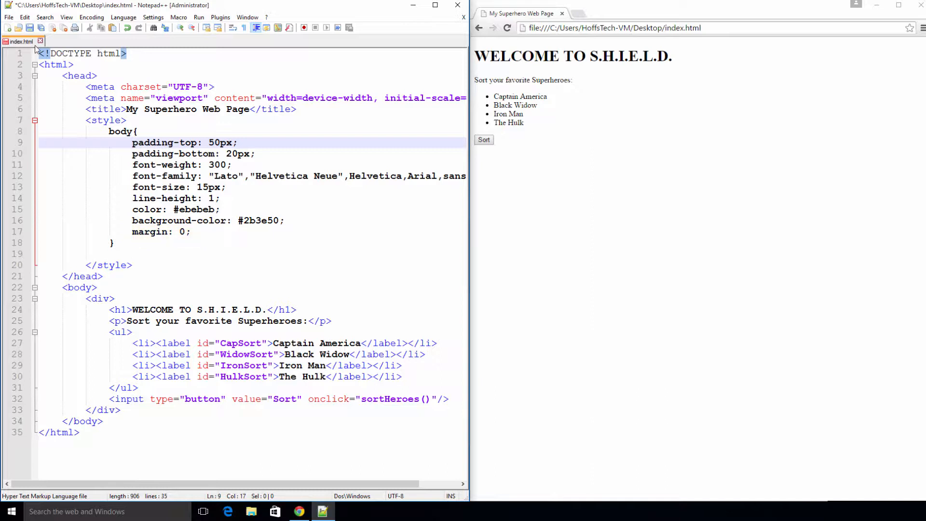
click(507, 28)
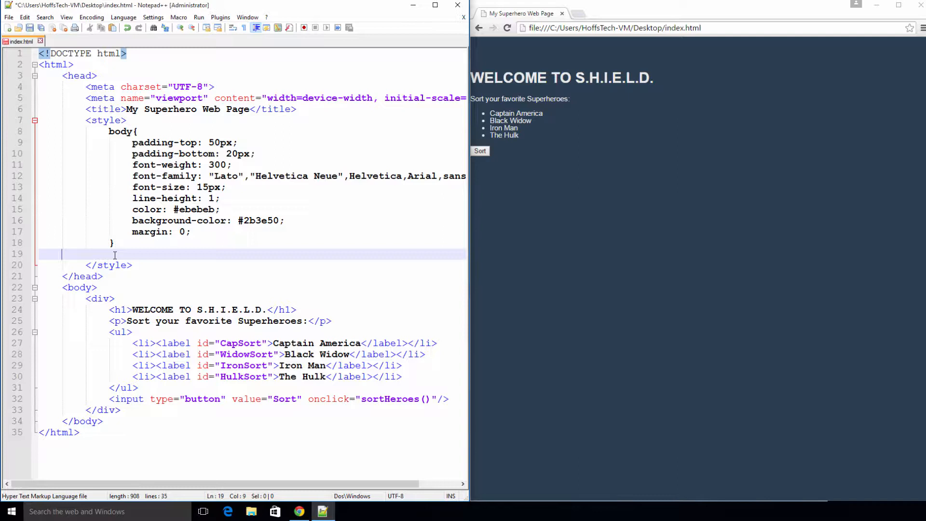
Write an h1 rule with font-size 68px and color #daa520
text(h1)
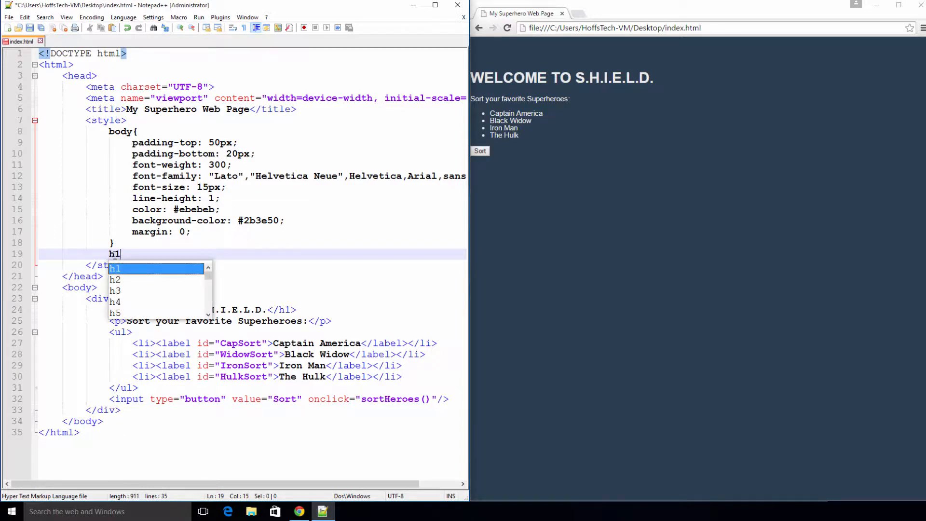
text({)
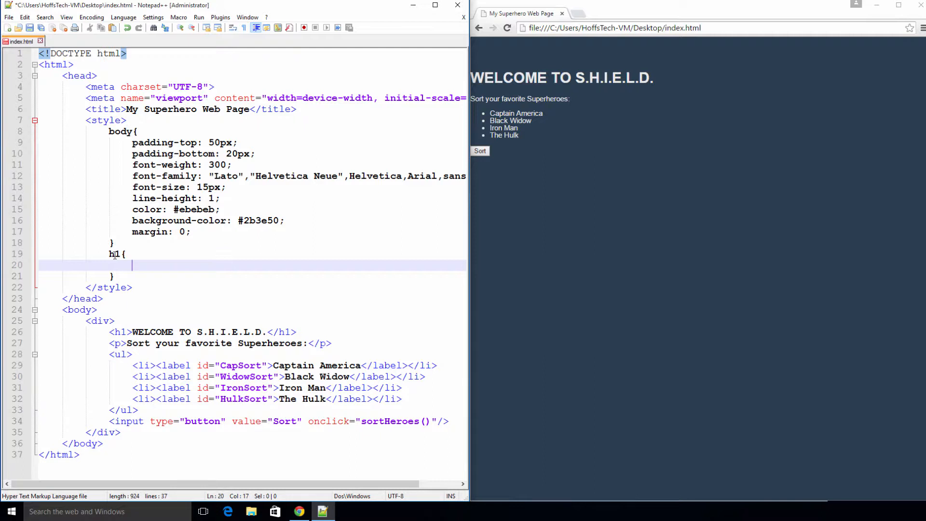
text(font-size:)
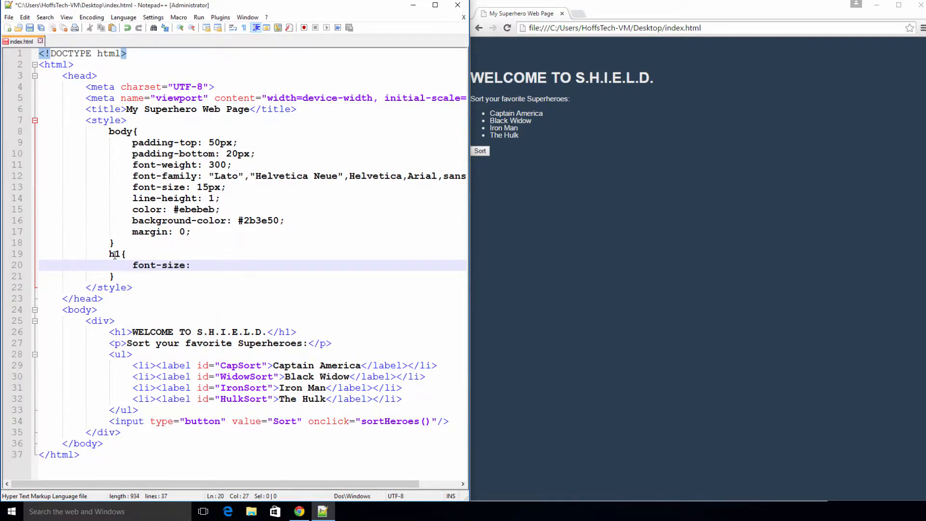
text(68px;)
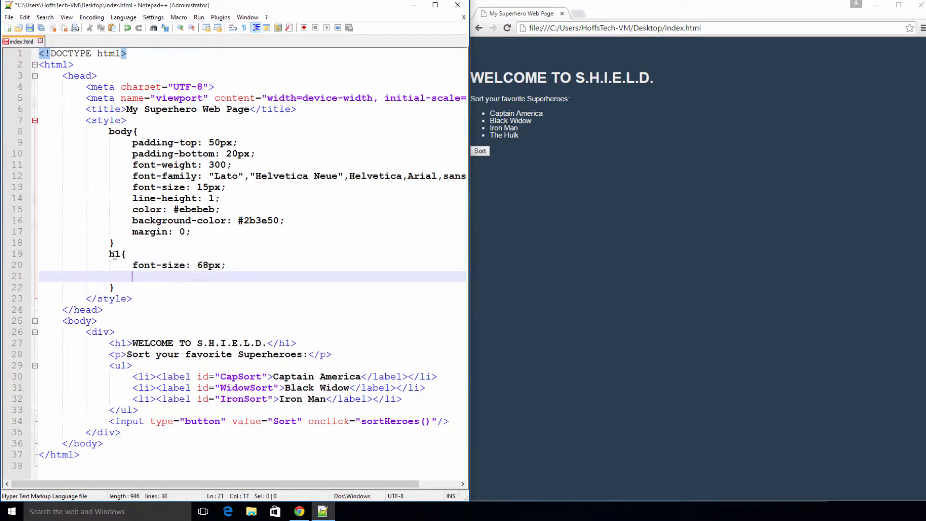
text(color:)
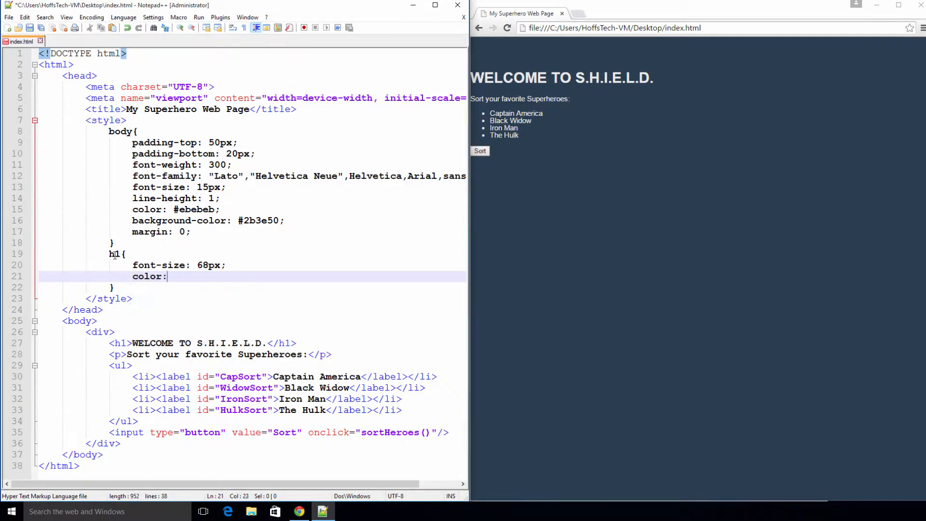
text(#daa)
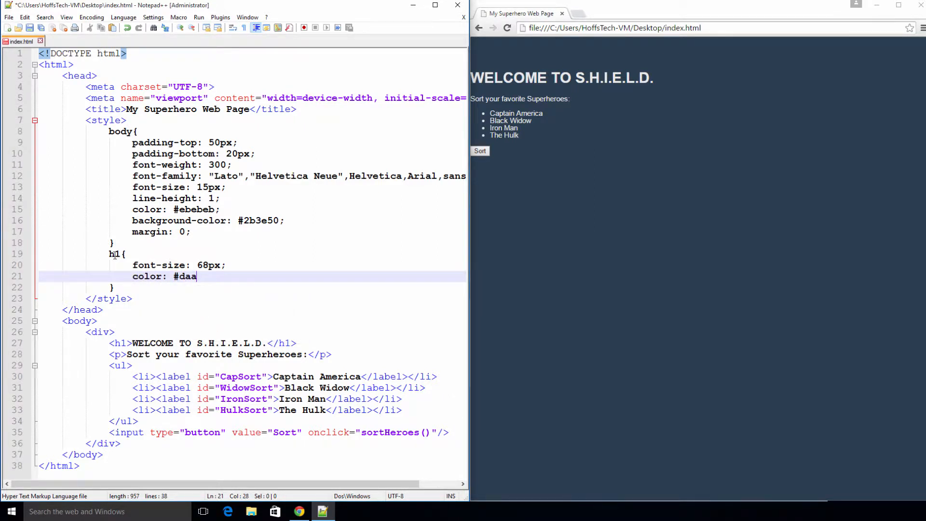
text(5)
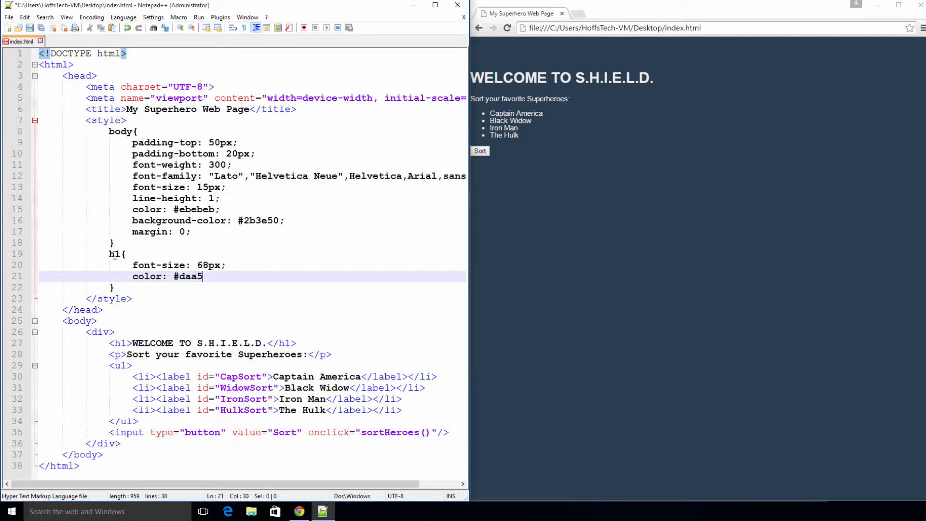
text(20;)
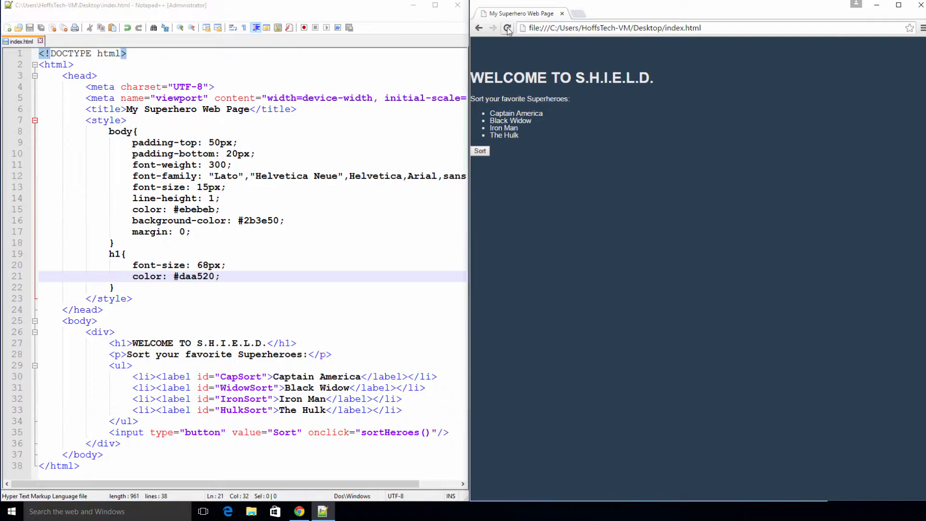
Reload the Chrome preview to see the gold heading, then start a new line after the h1 rule
click(507, 28)
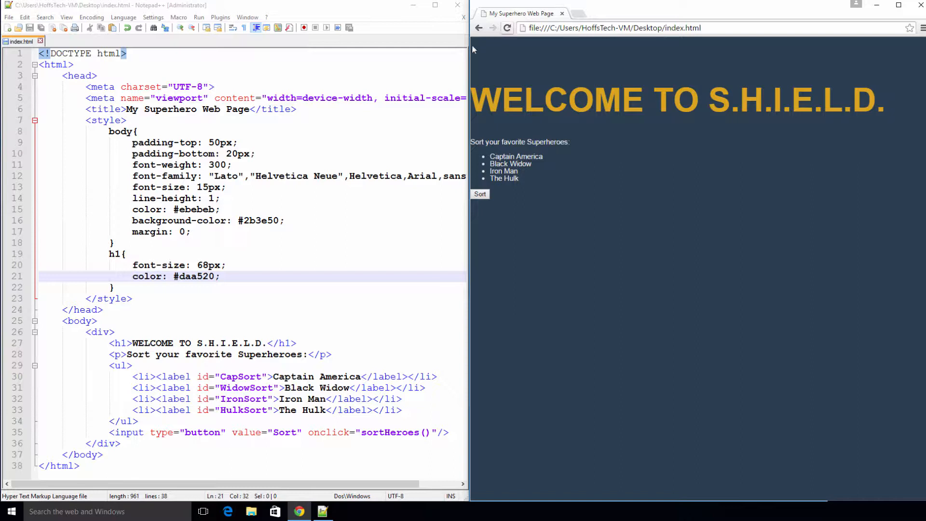
click(118, 287)
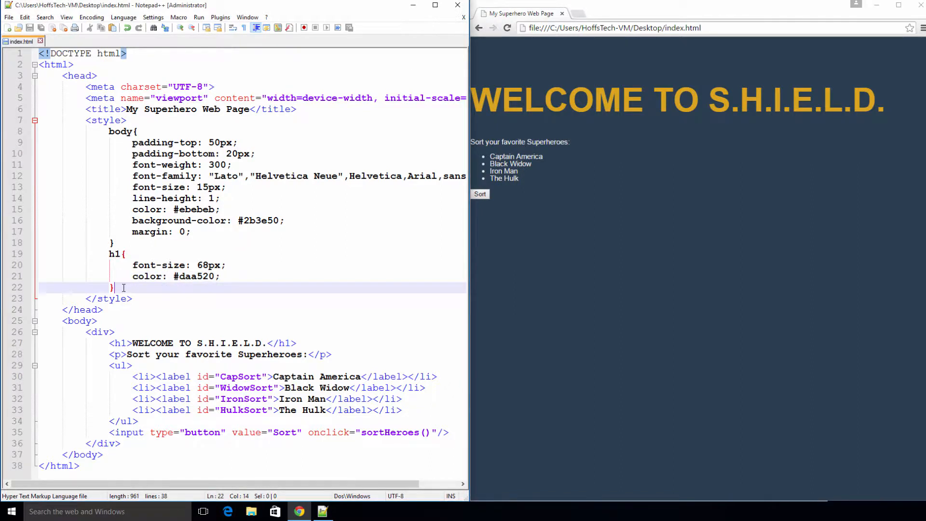
key(enter)
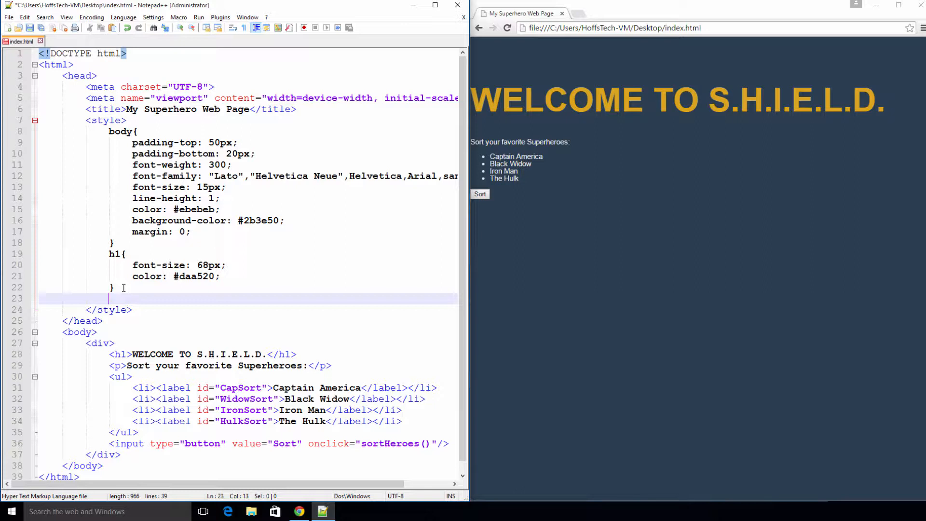
Write a p, ul rule with font-size 23px, font-weight 200 and padding 10px
text(p, ul{)
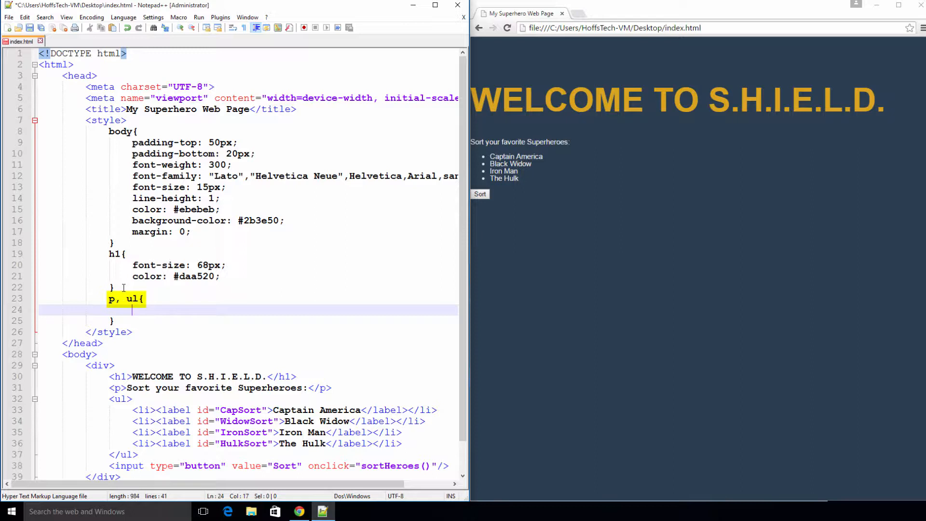
text(font-size:)
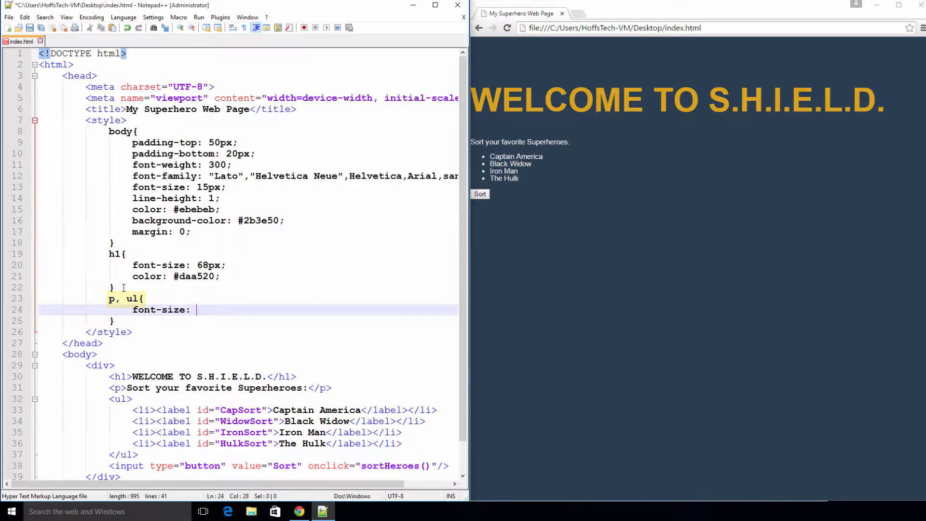
text(23px;)
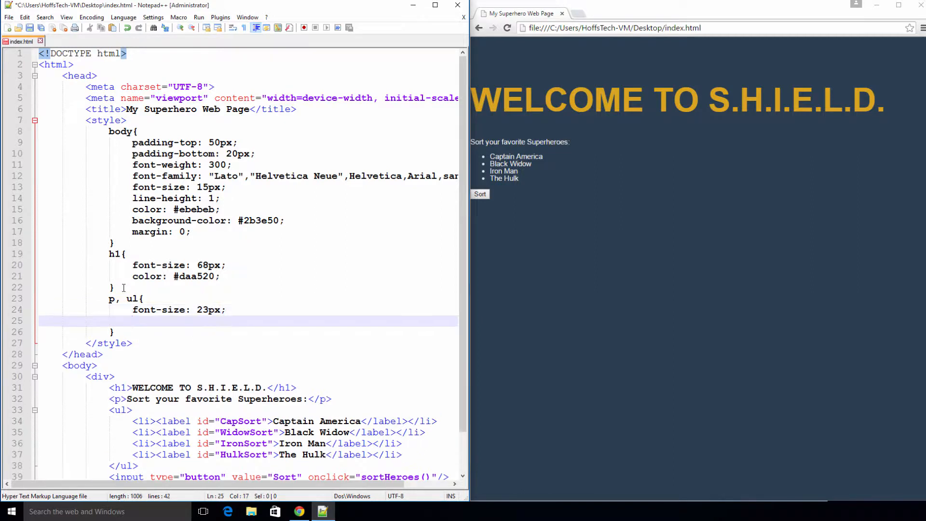
text(font-weight:)
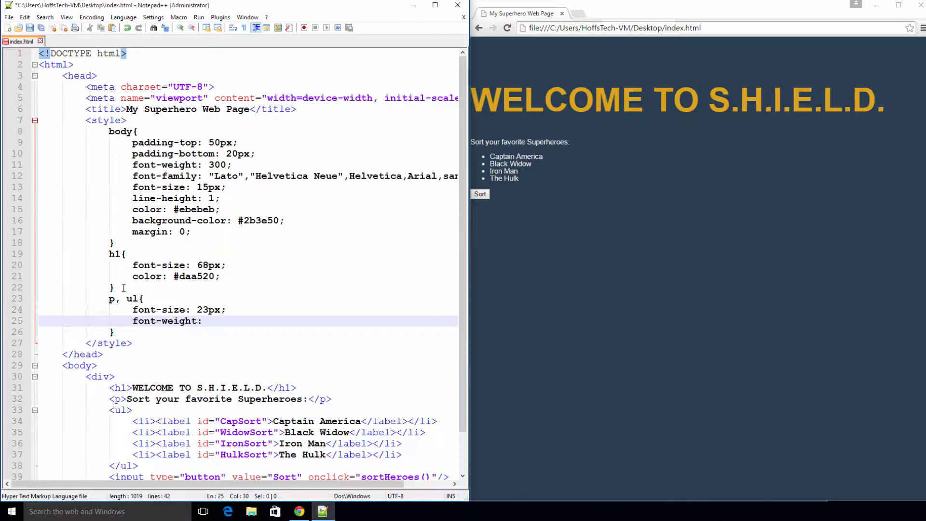
text(200;)
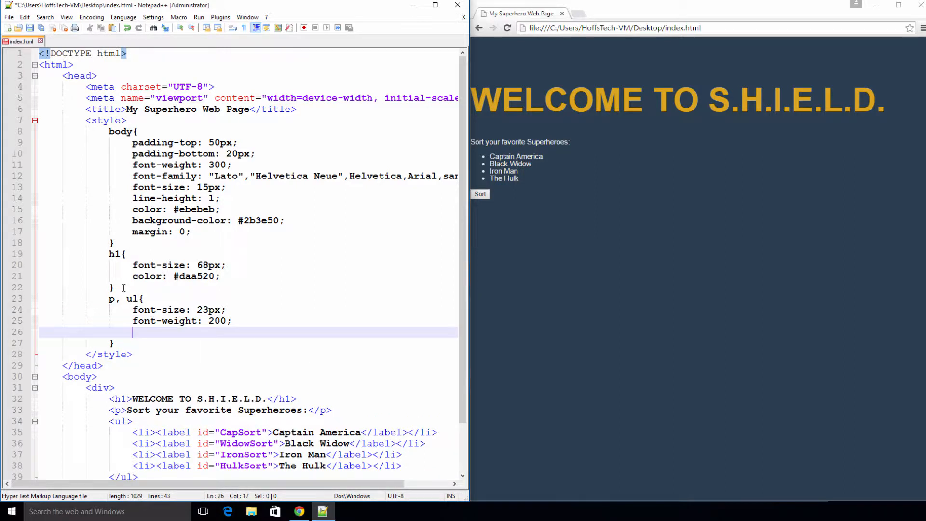
text(padding:)
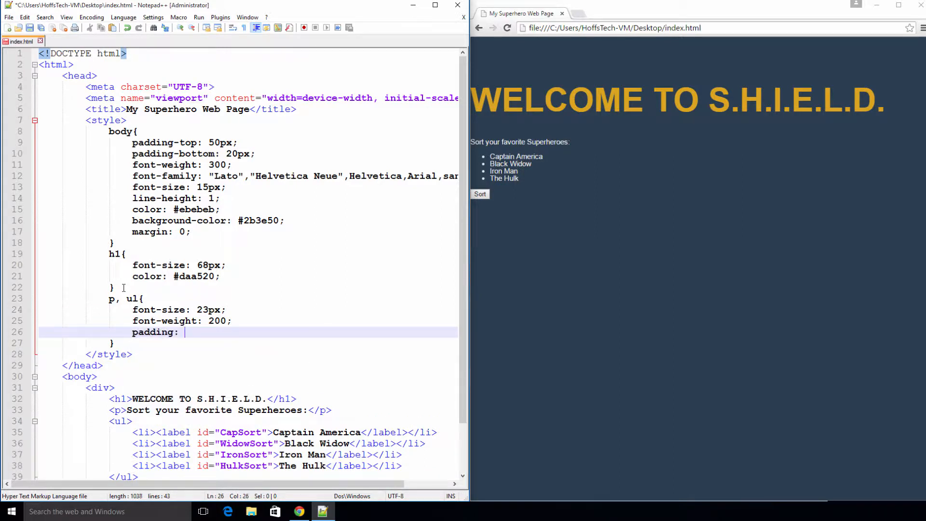
text(10px;)
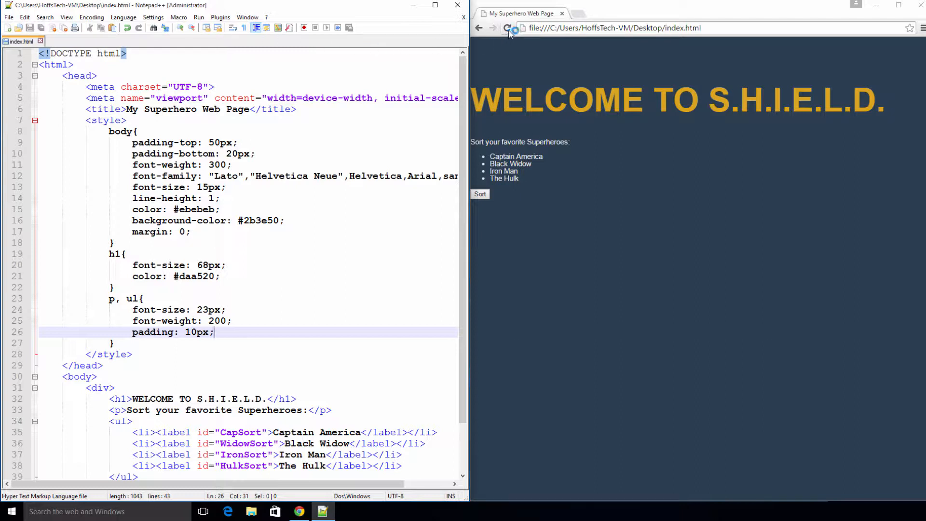
Reload the Chrome preview to see the larger text, then start a new line after the p, ul rule
click(507, 28)
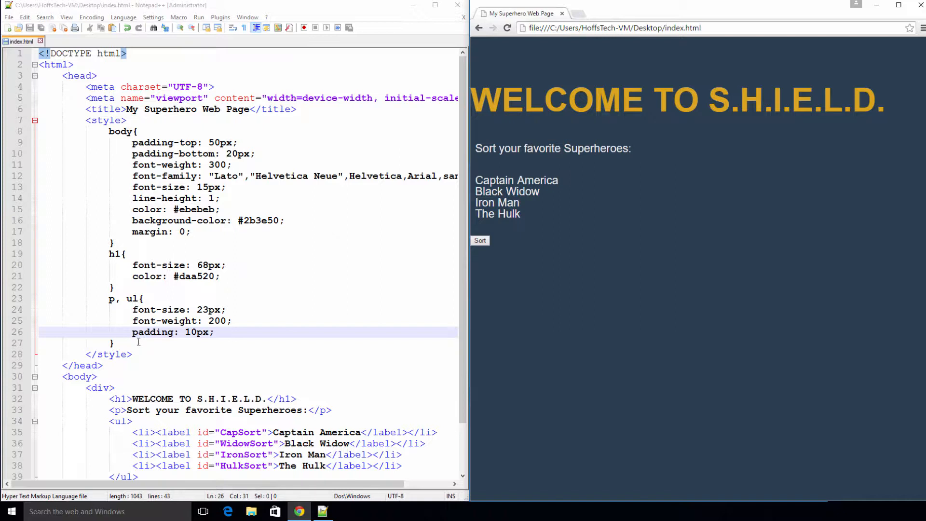
click(121, 344)
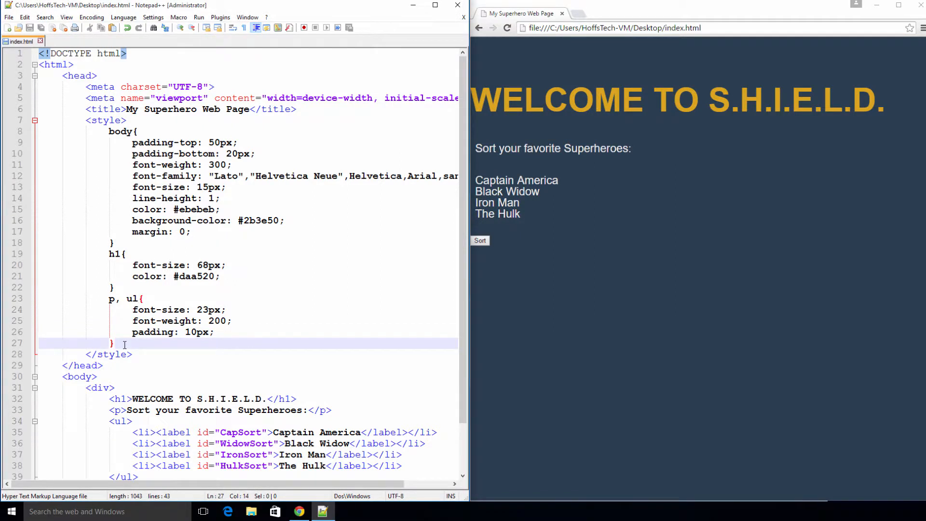
key(Enter)
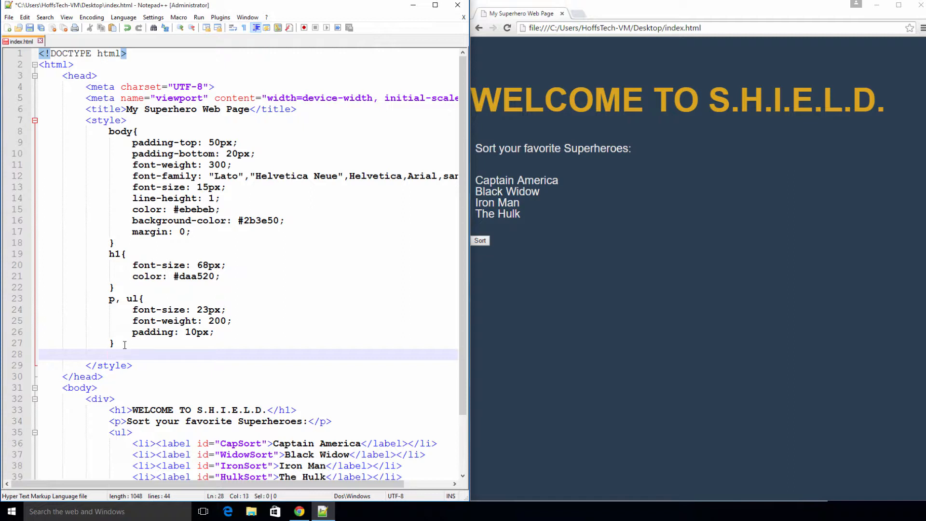
Write a ul li rule with padding-left 5px and list-style-position inside
text(ul)
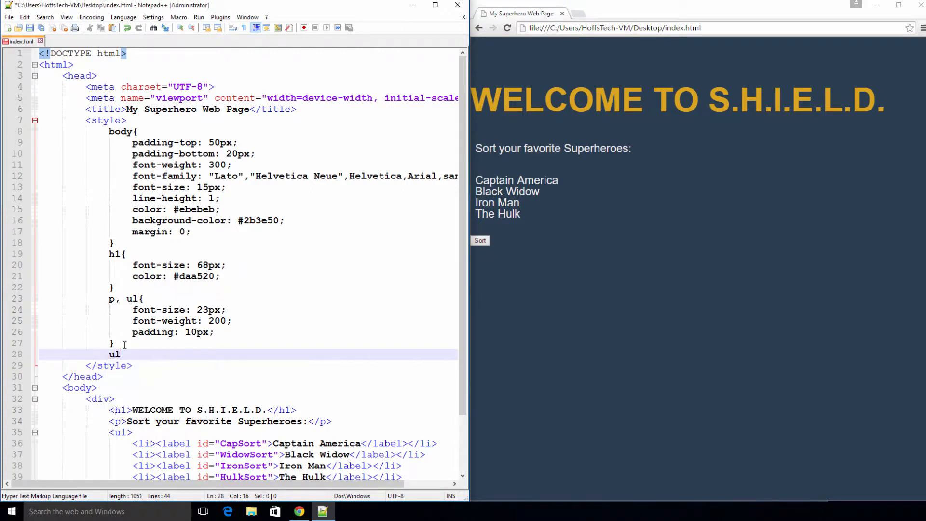
text(li{})
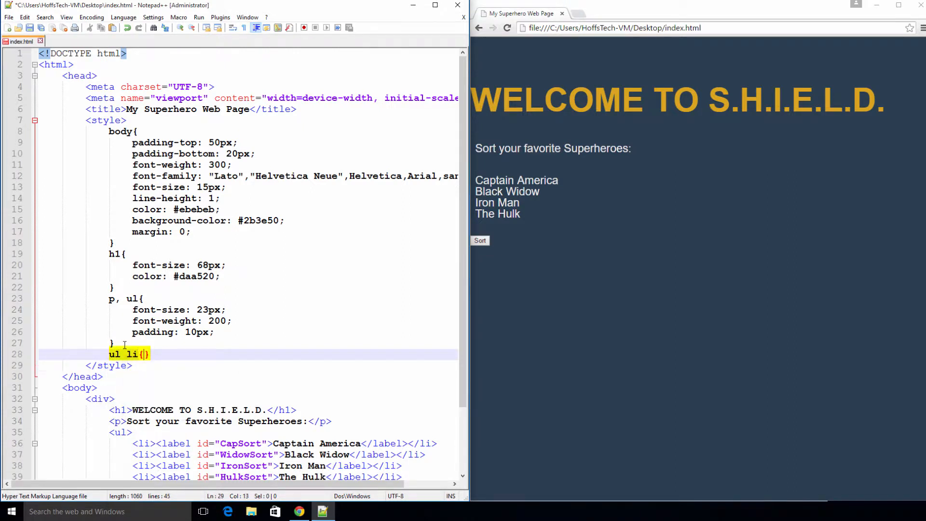
text(padding-left)
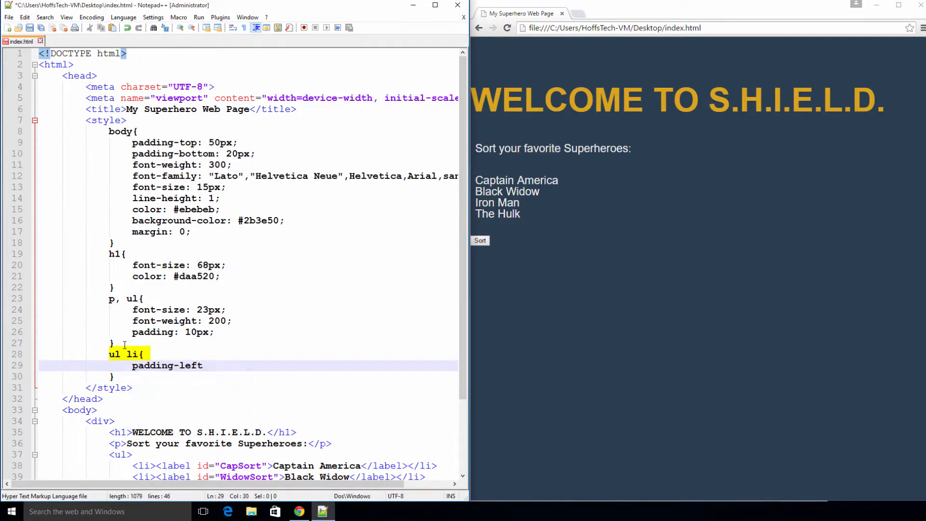
text(:)
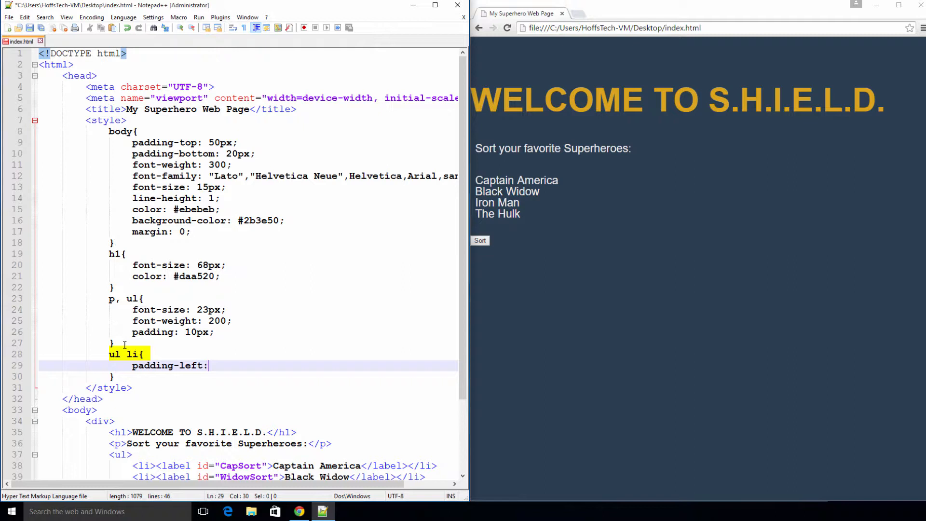
text(5)
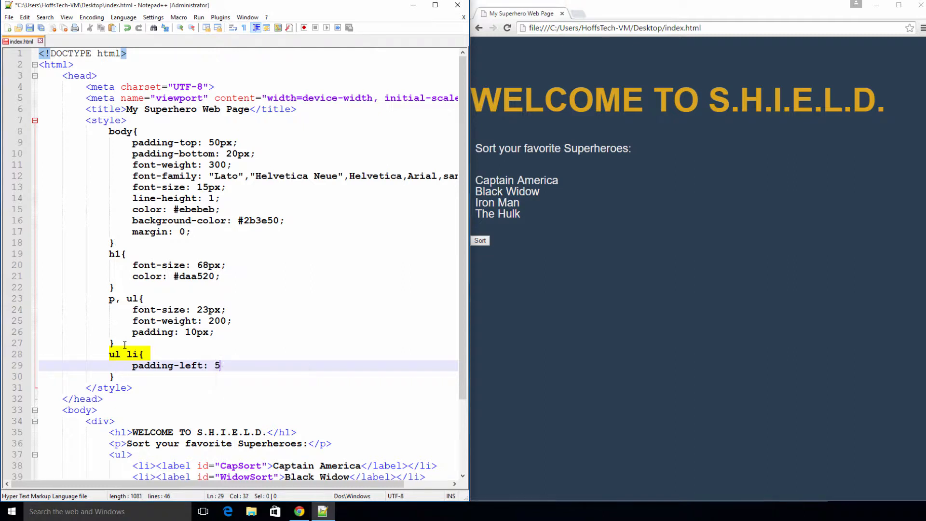
text(px;)
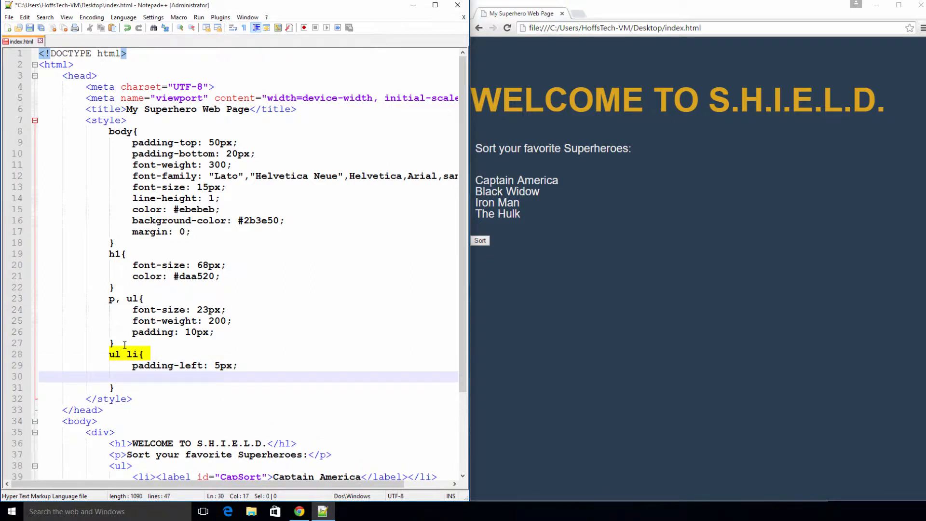
text(list)
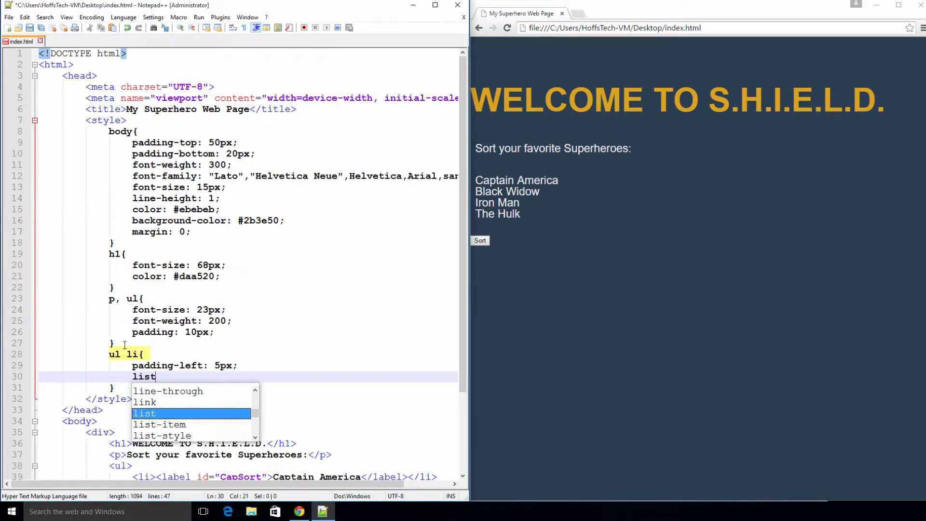
text(-style-position:)
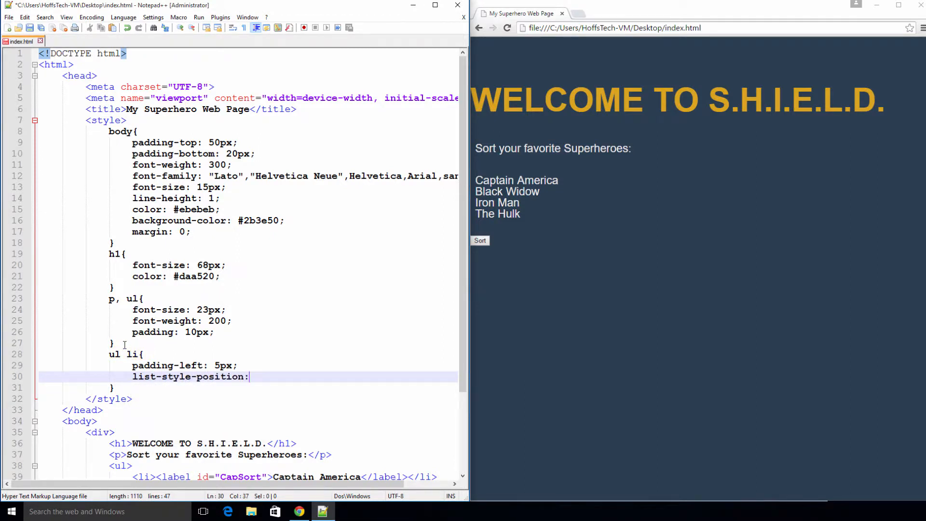
text(inside;)
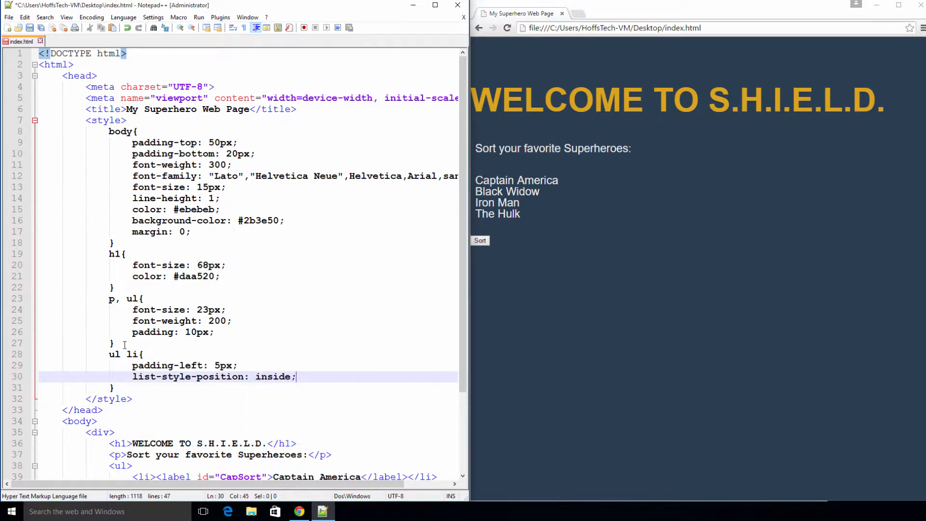
Save index.html and reload Chrome to show the bulleted hero list
click(30, 28)
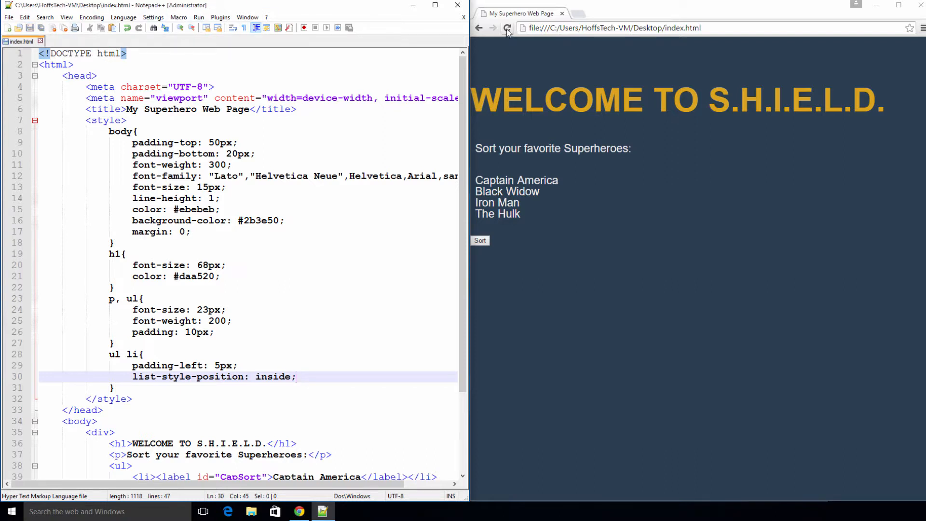
click(507, 28)
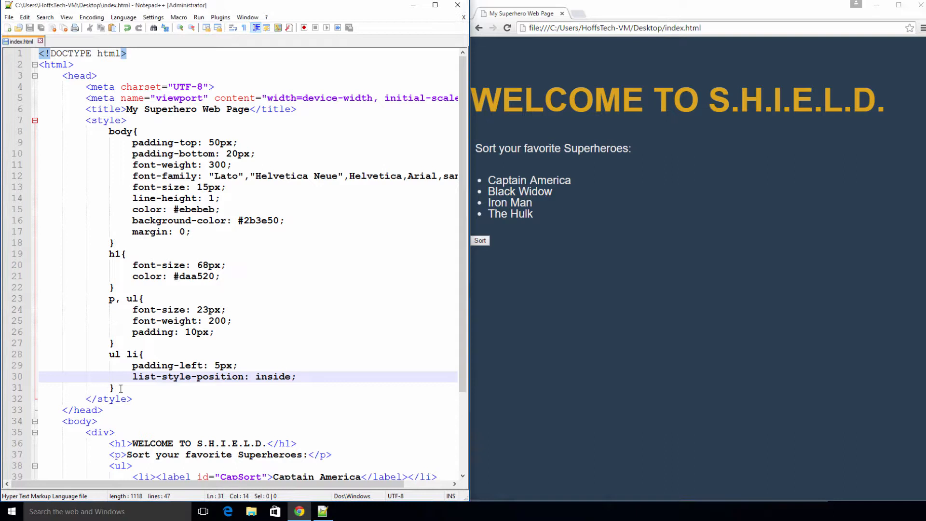
Start a .container rule with margin: 0 auto
key(enter)
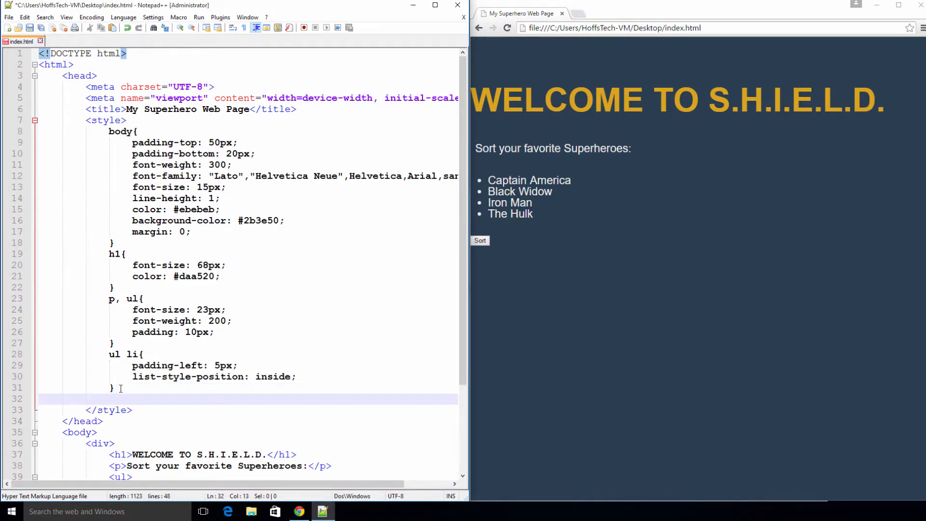
text(.container)
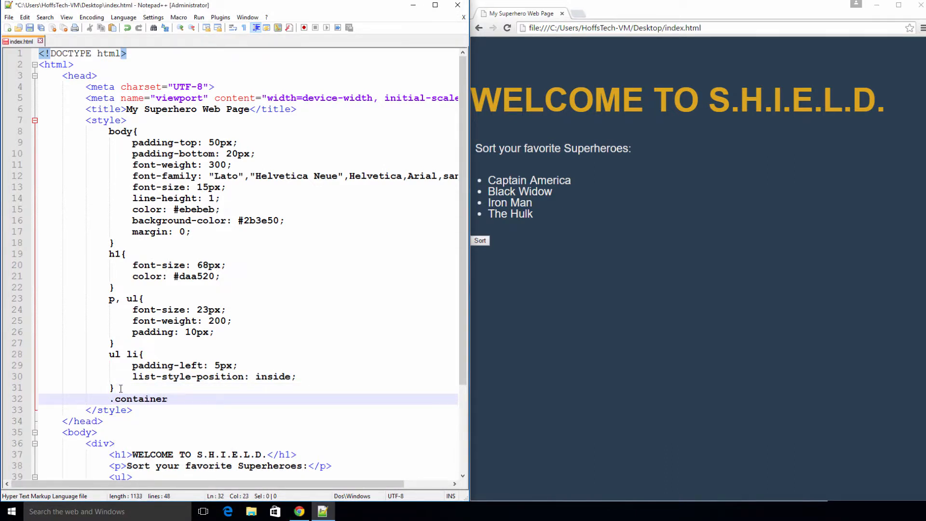
text({)
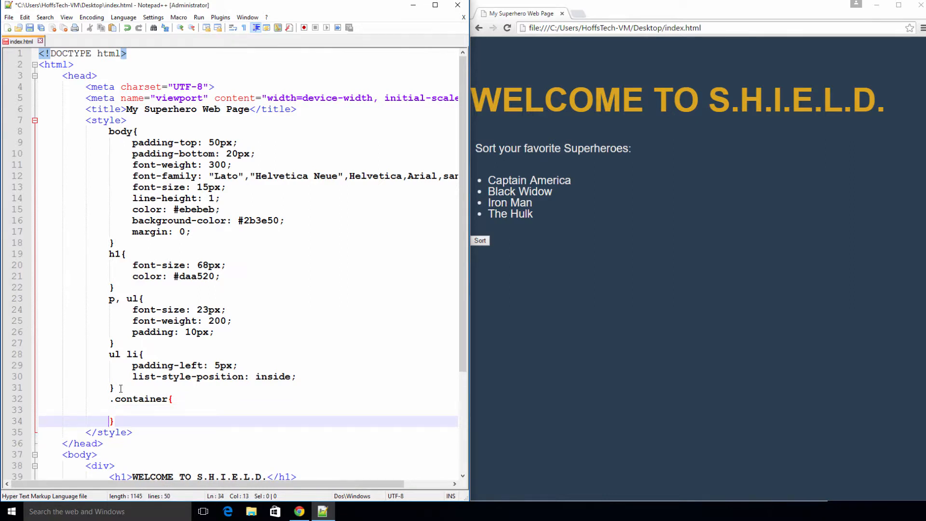
text(ma)
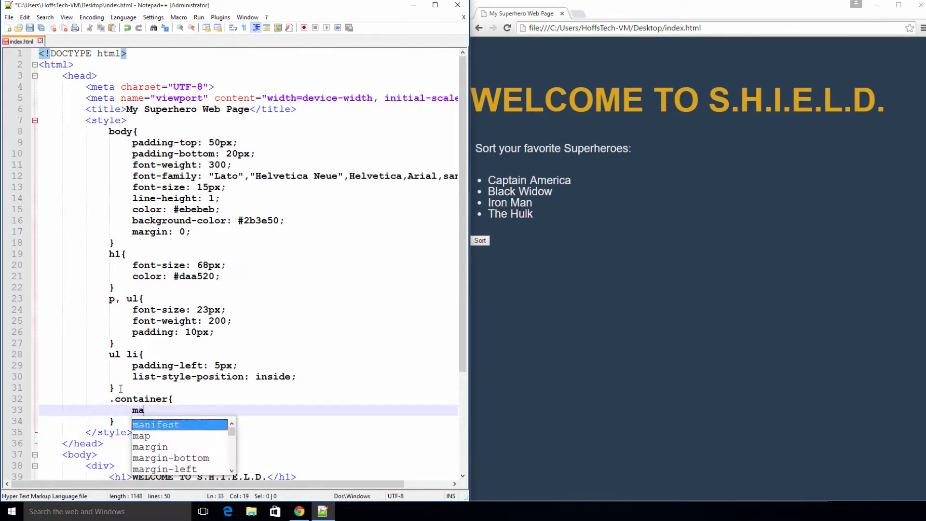
text(rgin: 0)
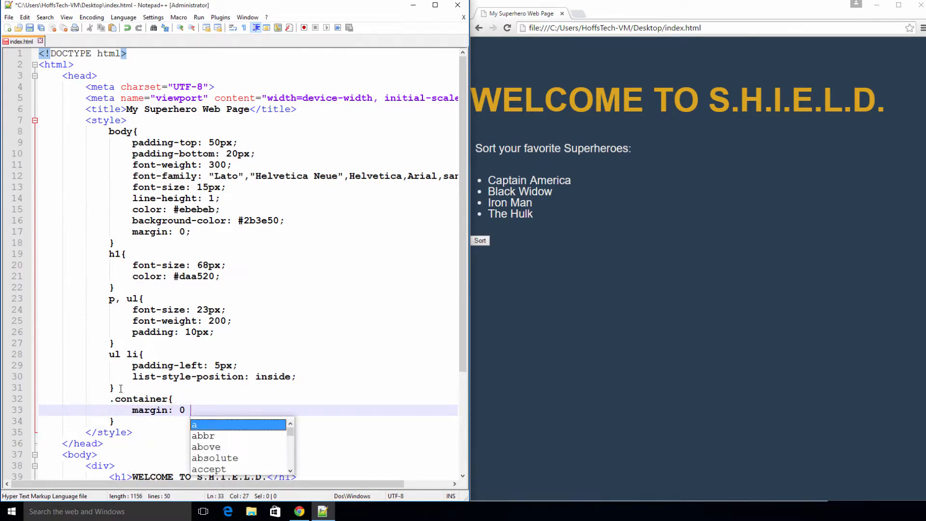
text(auto;)
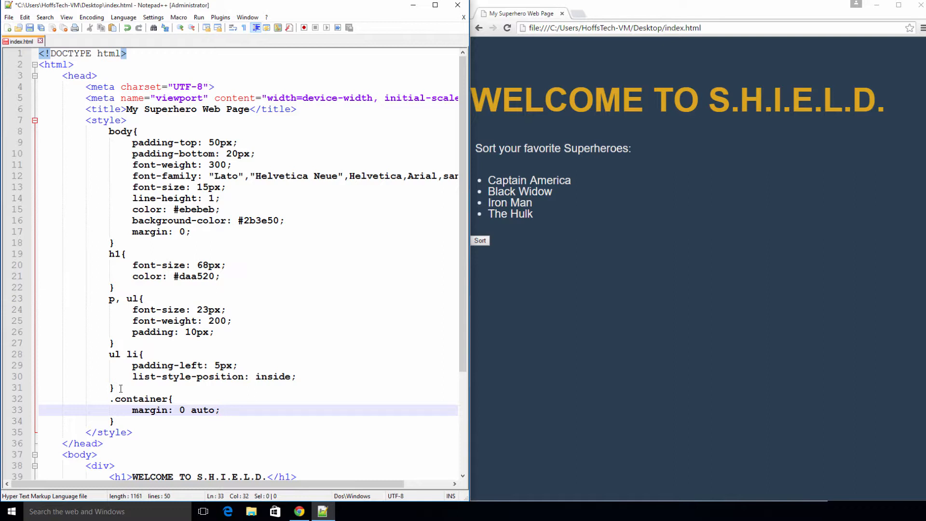
Complete .container with width 1170px, background-color #4e5d6c and padding 48px
text(wis)
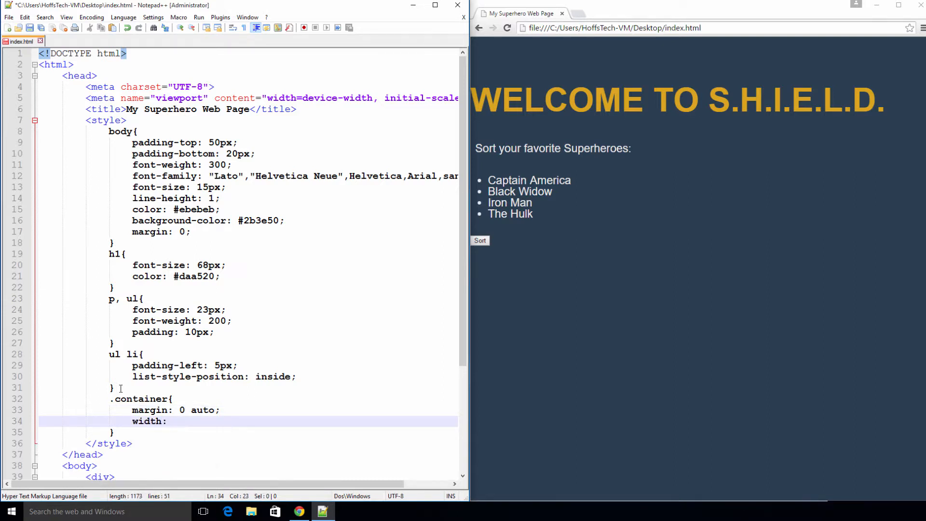
text(11)
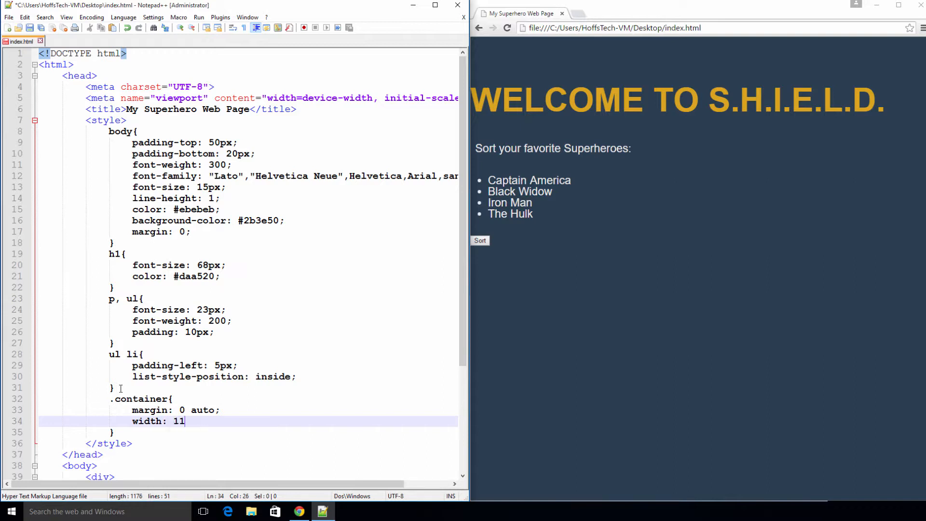
text(70px;)
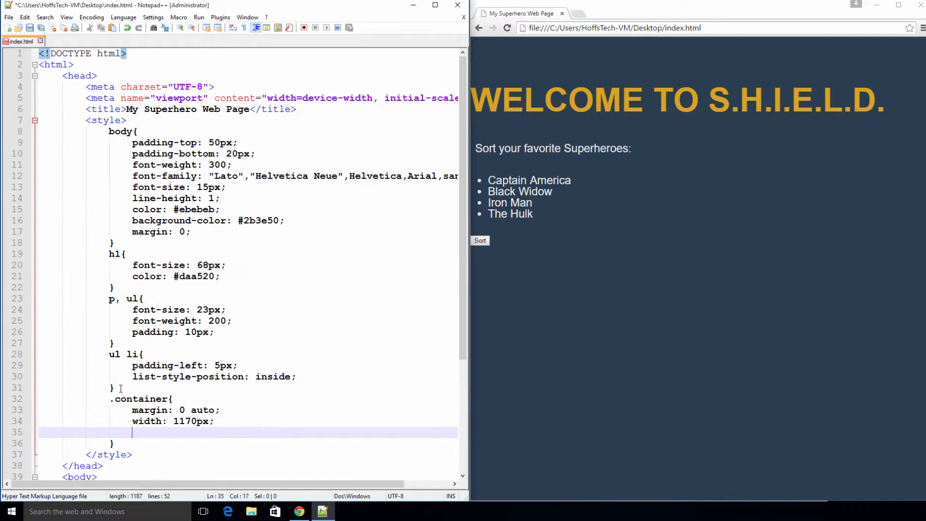
text(background-color:)
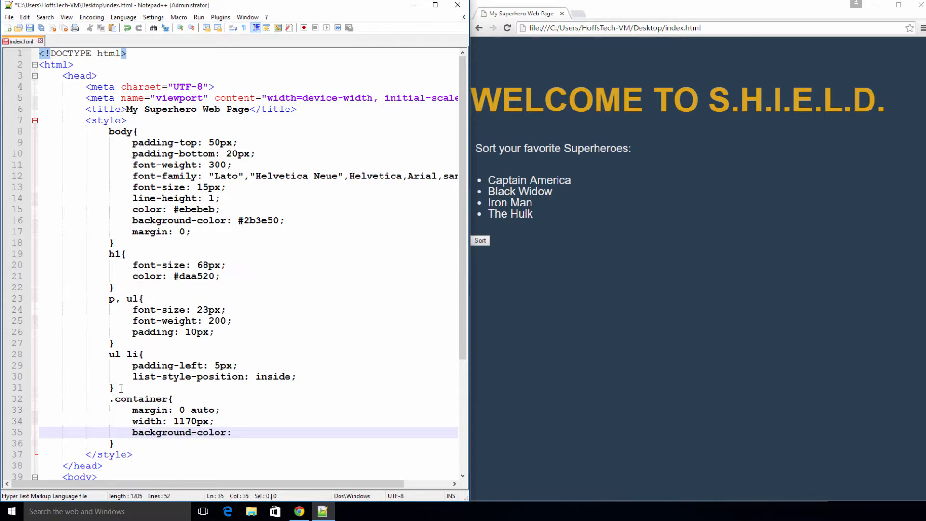
text(#4)
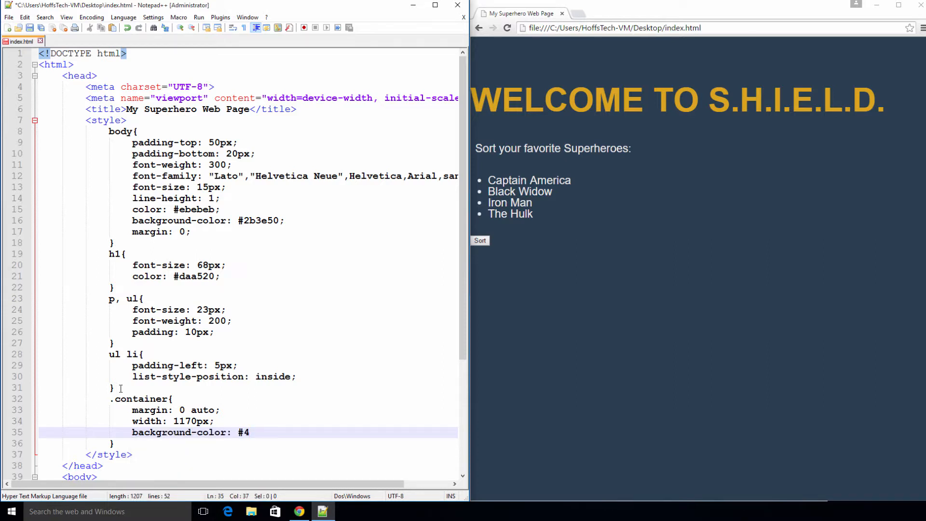
text(e5)
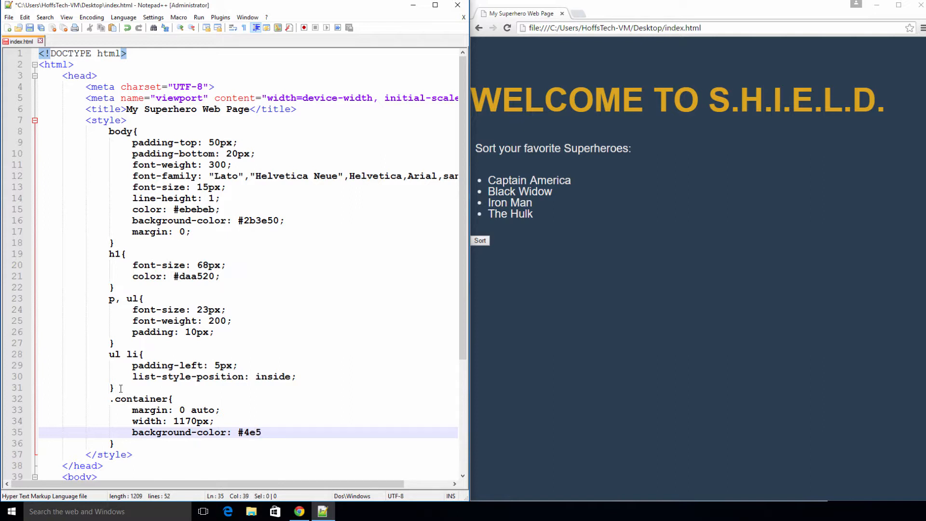
text(d6c;)
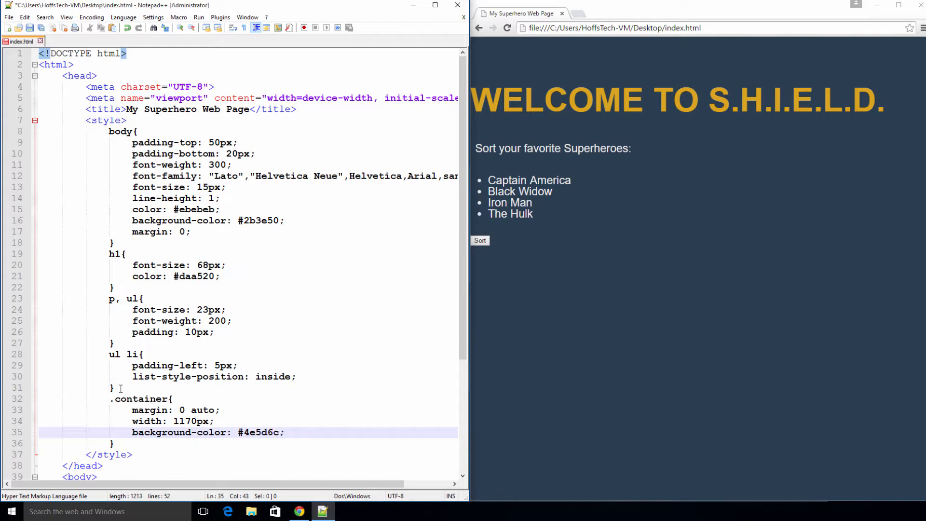
text(padding:)
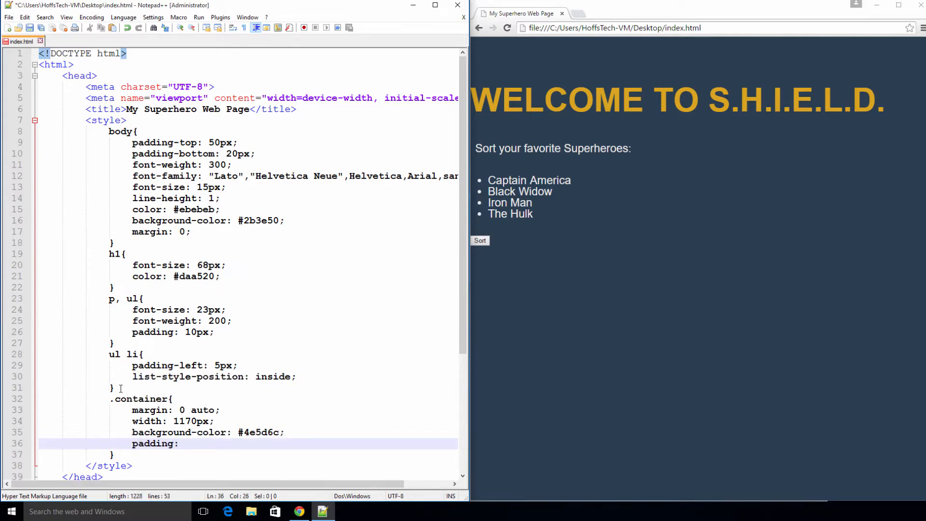
text(48px;)
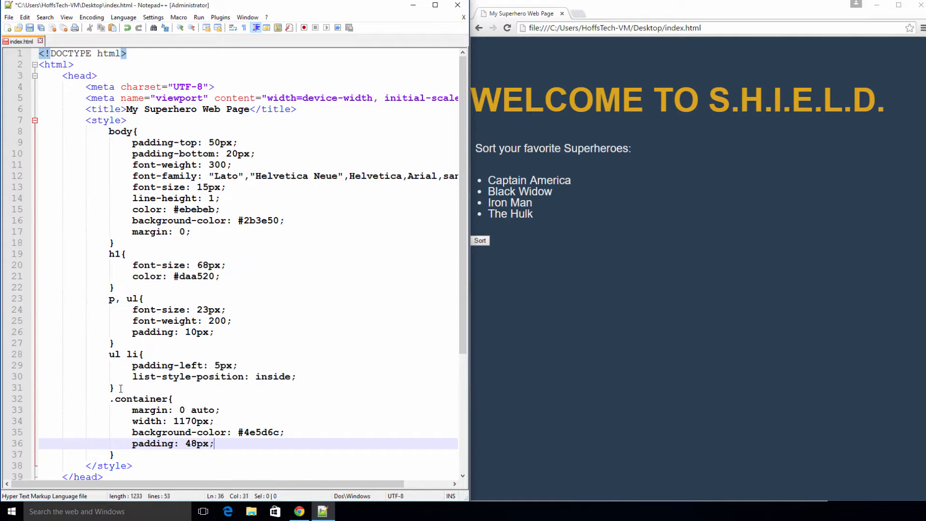
scroll(down, 3)
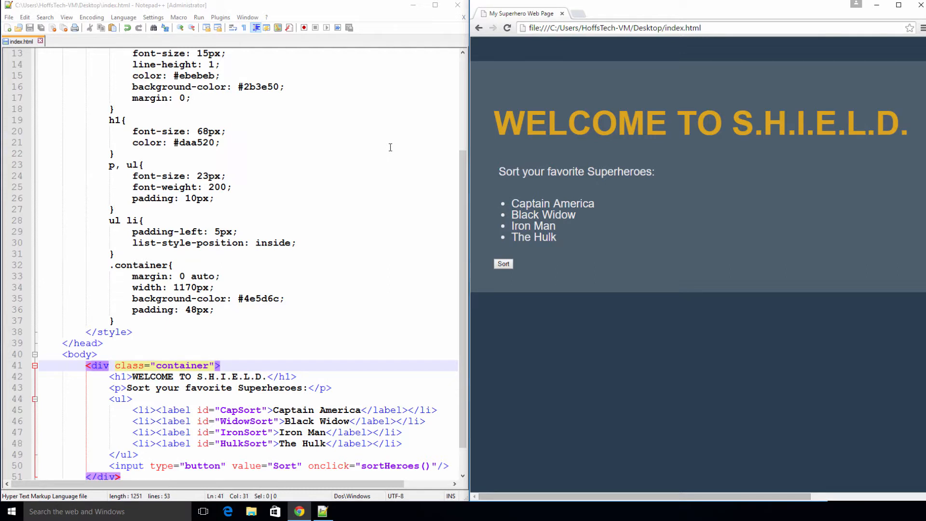
mouse_move(126, 317)
text(.body-content{)
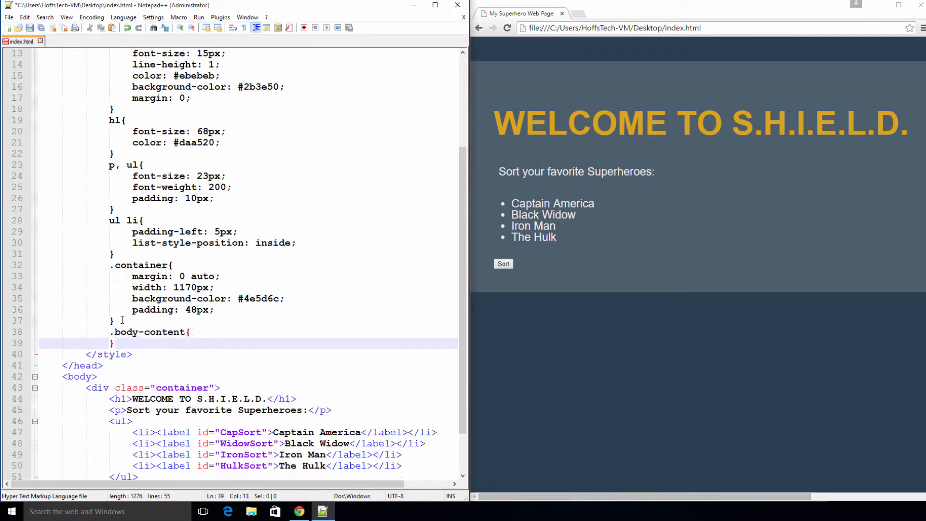
Give .body-content 15px left/right padding and add the body-content class to the container div
text(padding-left:)
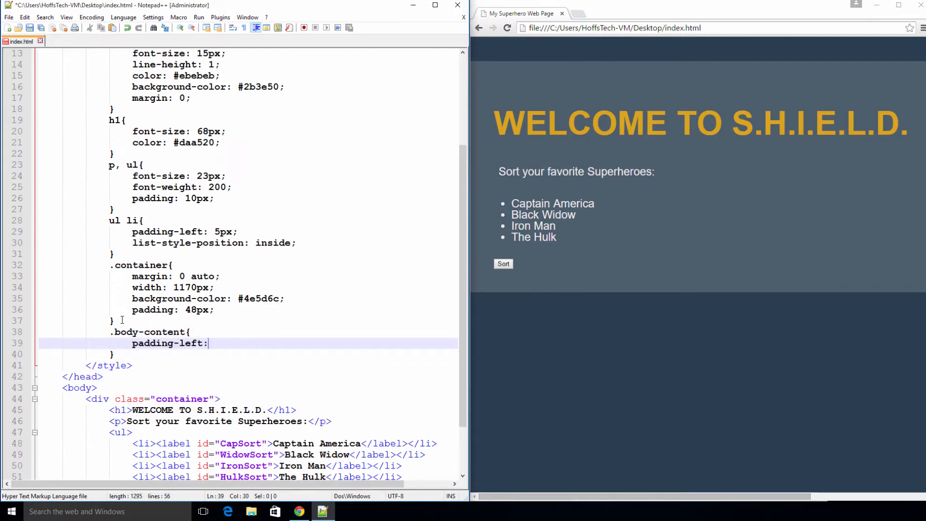
text(15px;)
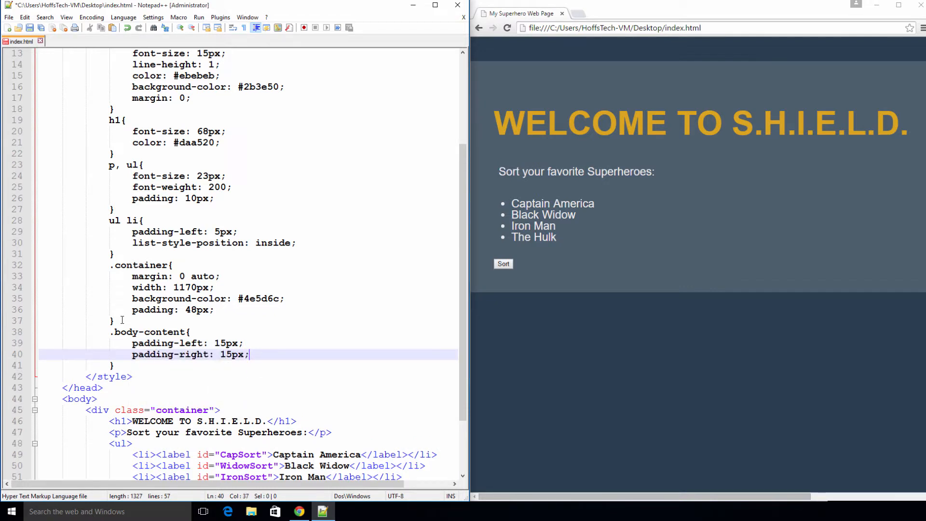
text(body-content)
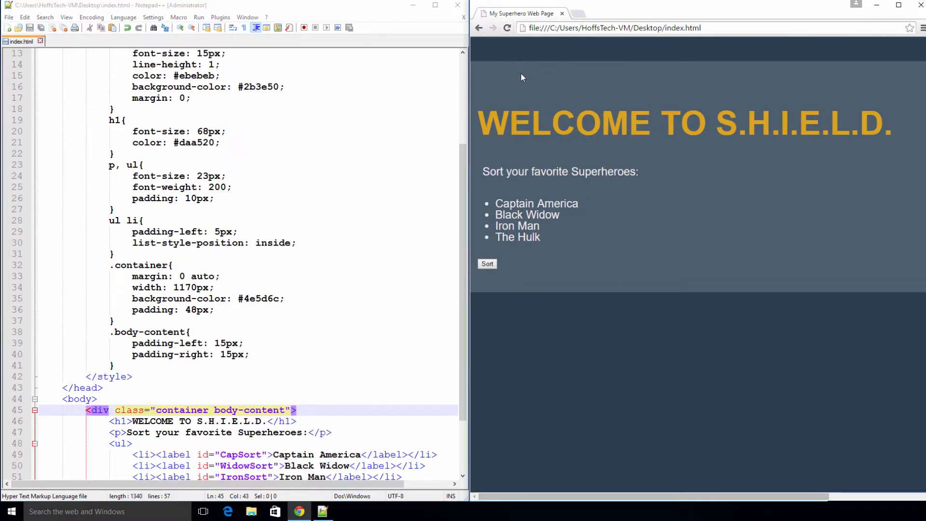
mouse_move(576, 235)
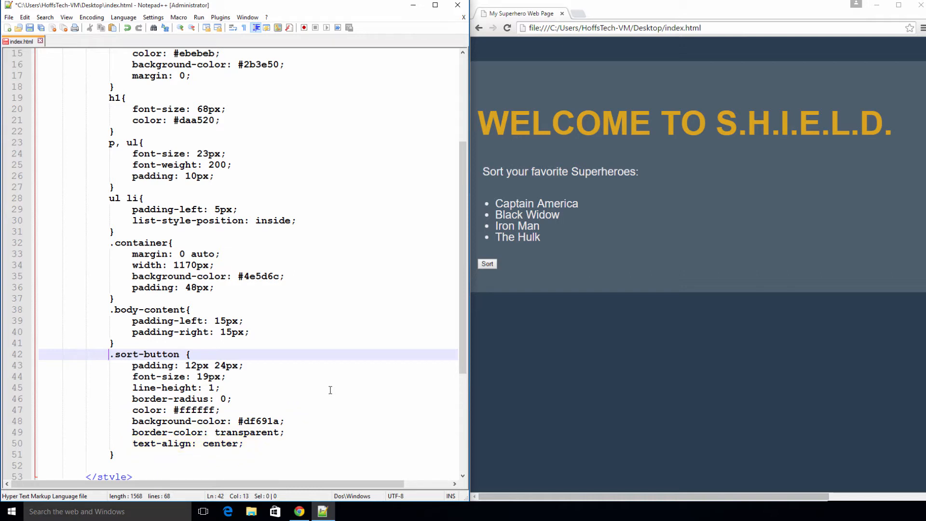
Add class="sort-button" to the Sort input tag
scroll(down, 3)
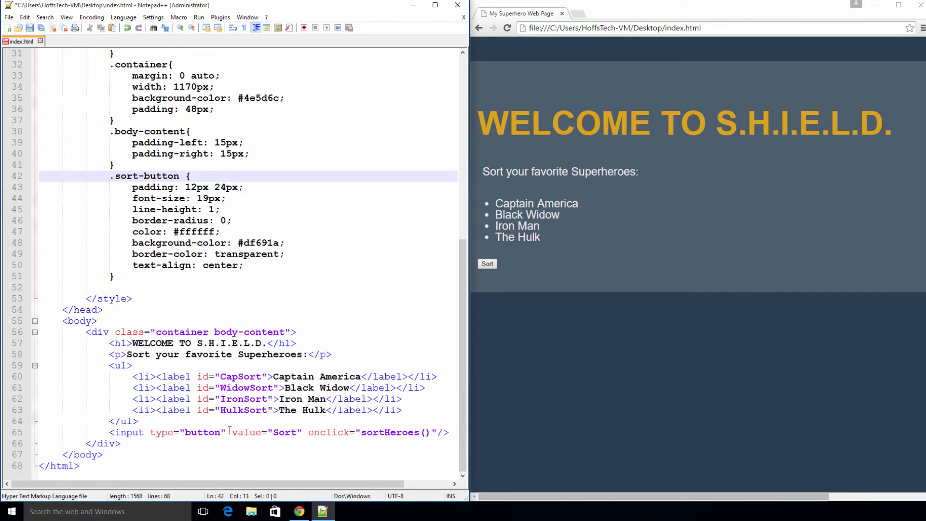
text(class=)
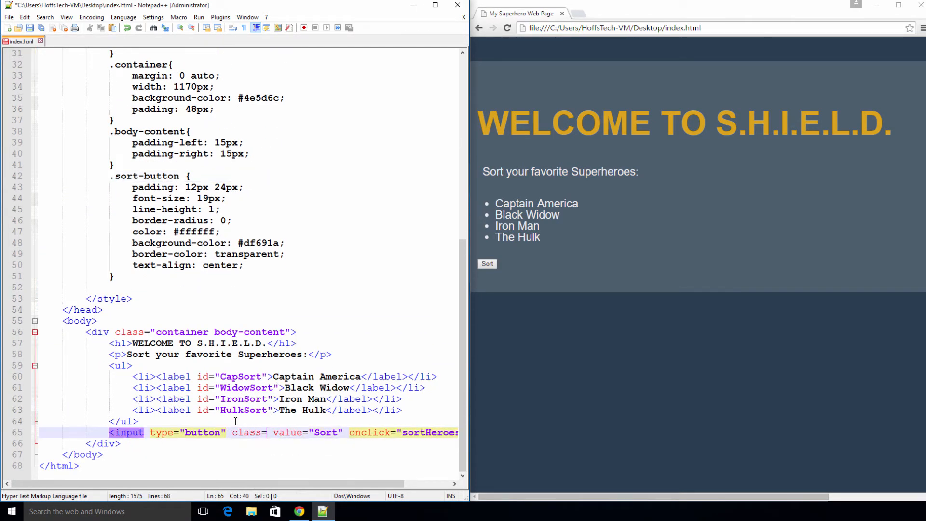
text(sort-button")
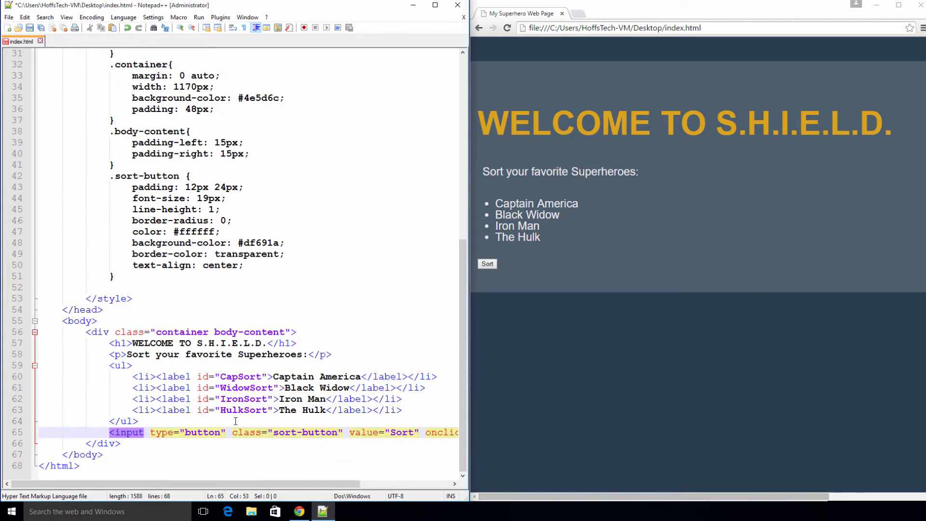